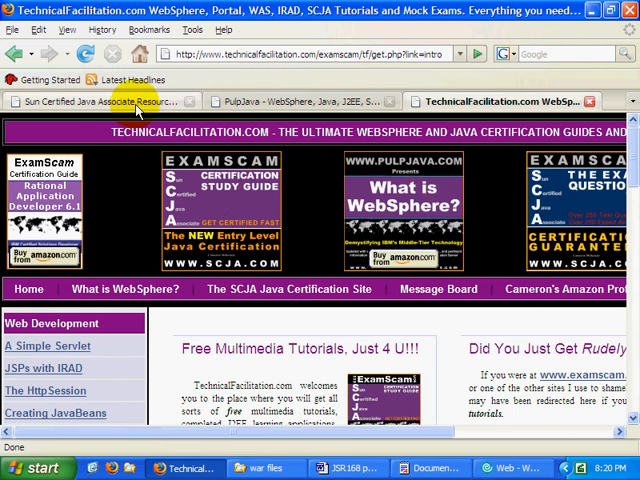
- Switch to the Sun Certified Java Associate resource tab and scroll down through its content
click(100, 100)
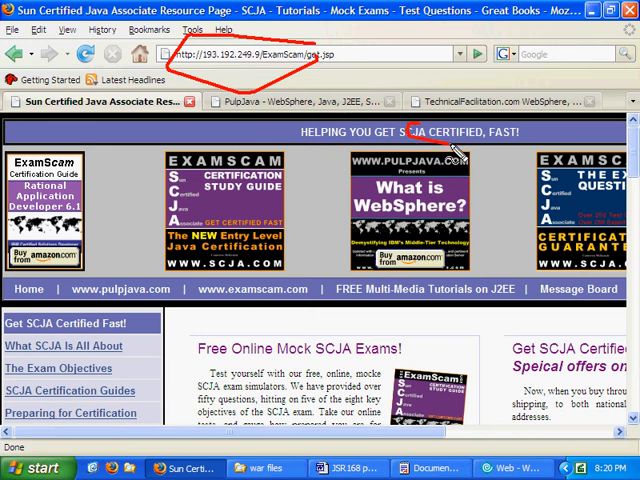
scroll(down, 3)
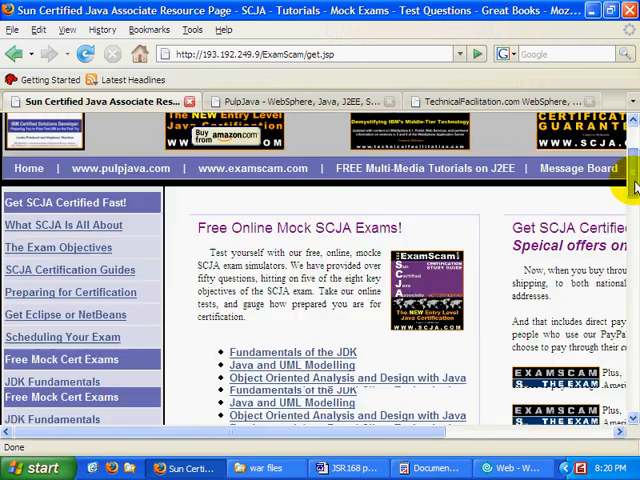
scroll(down, 3)
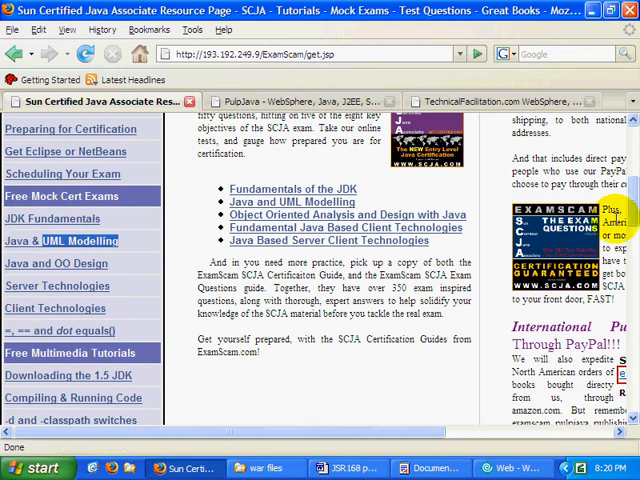
scroll(down, 3)
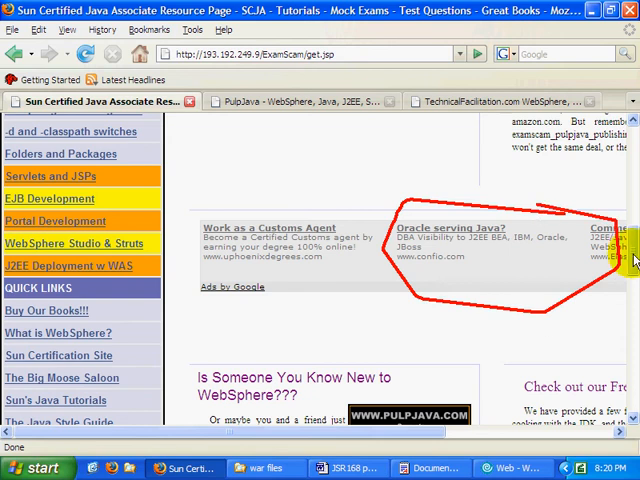
scroll(down, 3)
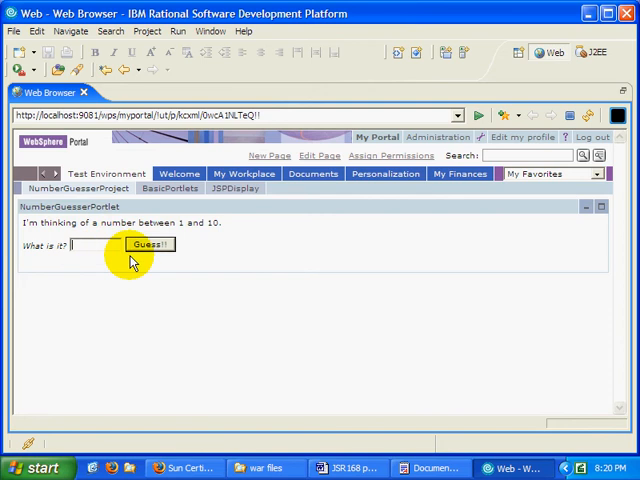
- Guess 5, start a new round, then view BasicPortlets with the workbench layout restored
text(5)
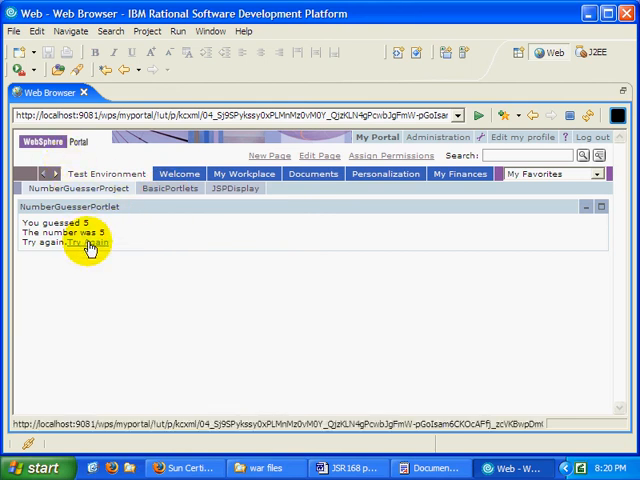
click(83, 242)
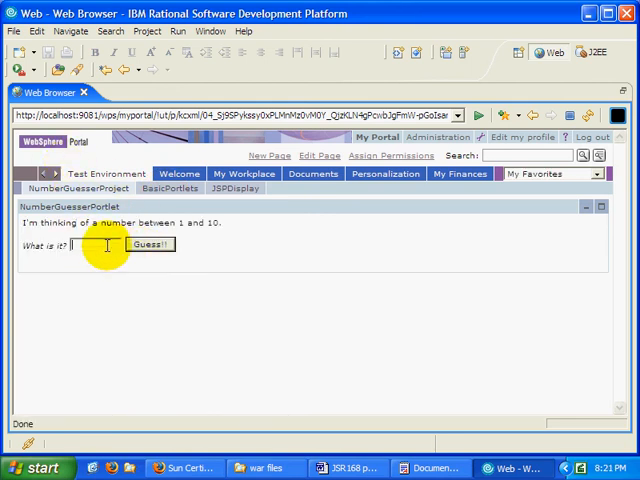
click(170, 188)
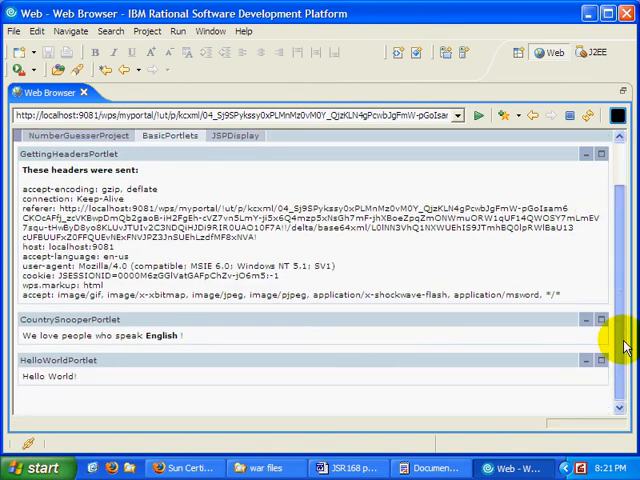
mouse_move(300, 340)
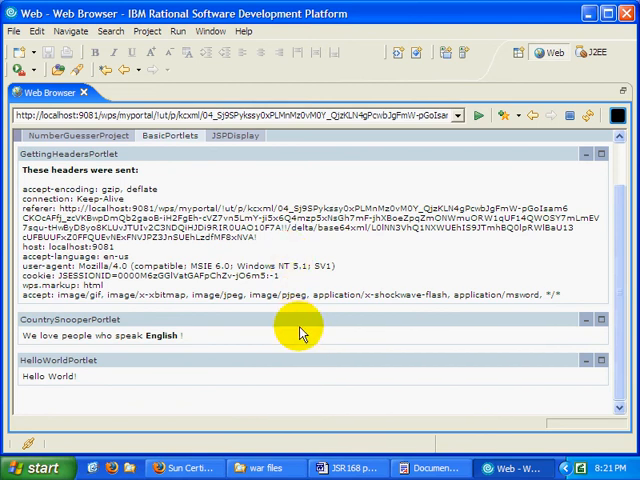
double_click(161, 335)
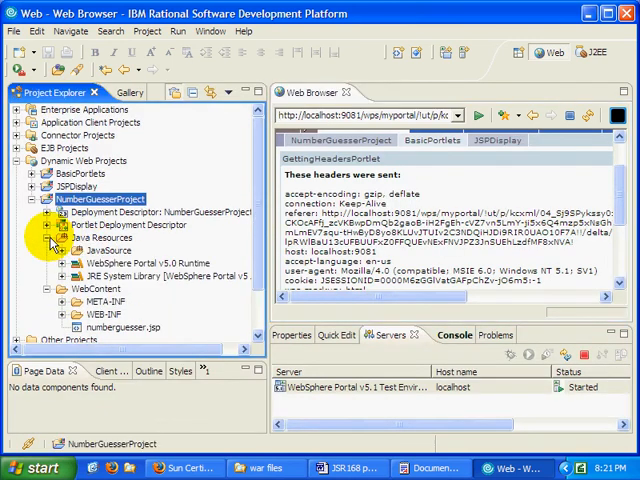
- Expand NumberGuesserProject, inspect the JSP input's 'number' name, and return to the portal page
click(52, 238)
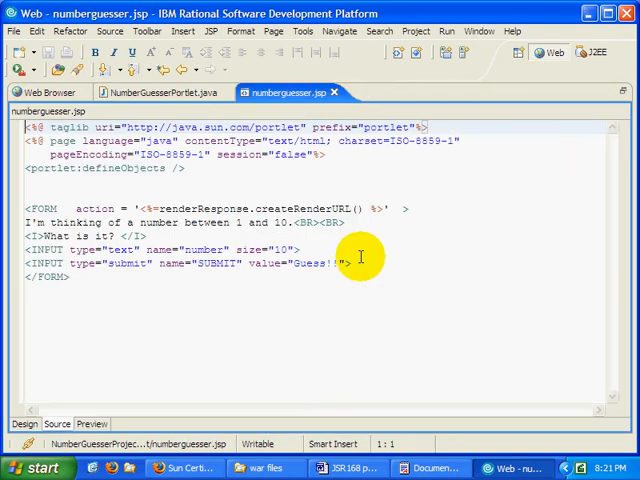
double_click(203, 249)
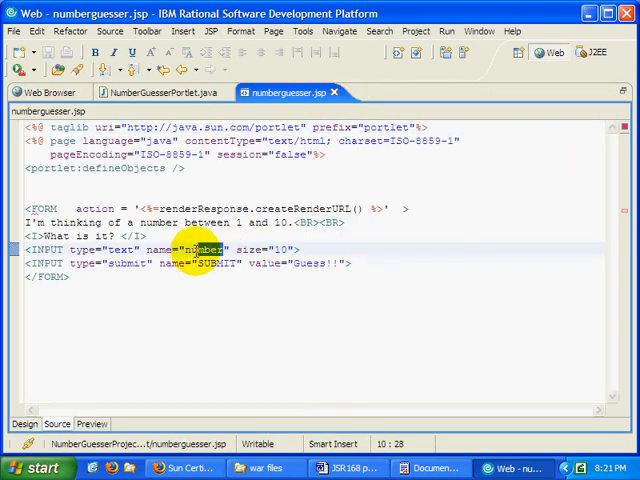
click(44, 92)
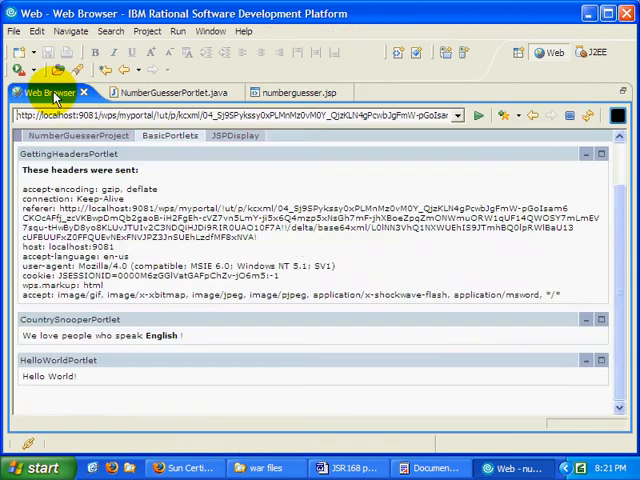
mouse_move(505, 253)
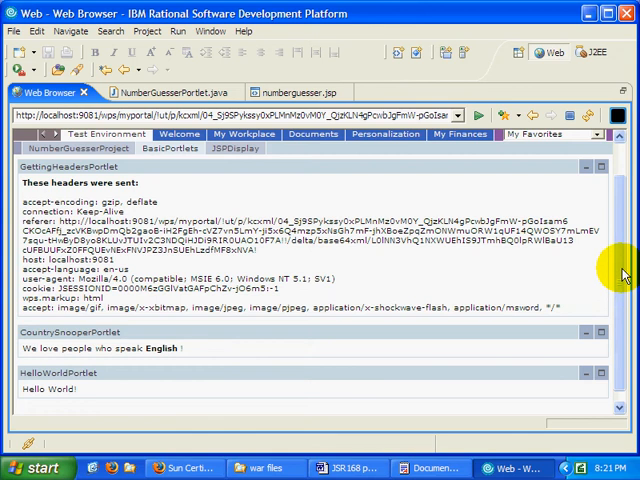
- Switch back to the numberguesser.jsp source editor
click(283, 92)
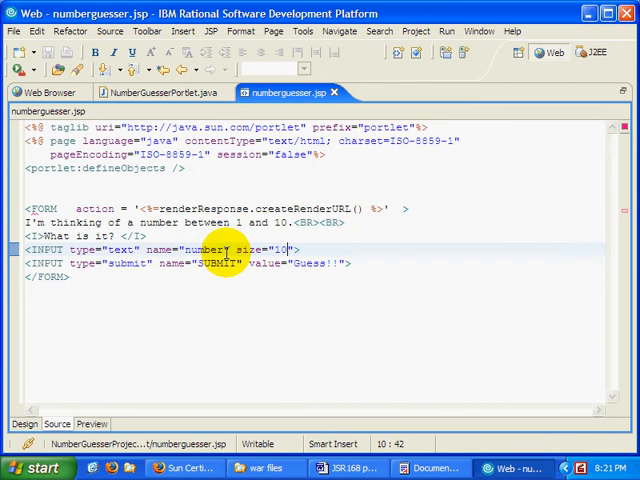
- Prefix the guess input name with <%=renderResponse.getNamespace()%>, delete the duplicate line, and save
double_click(205, 250)
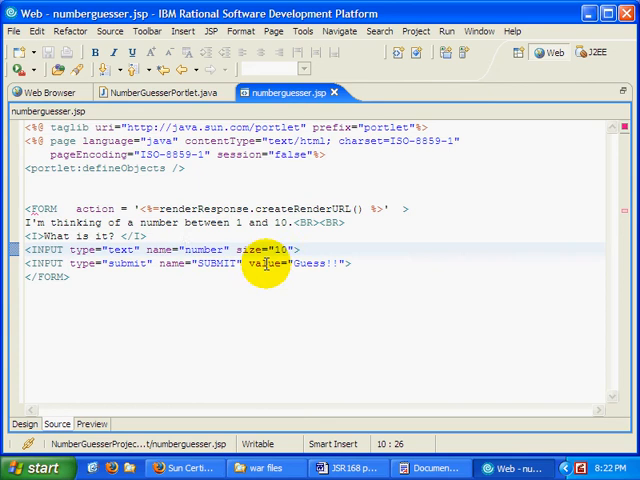
click(240, 223)
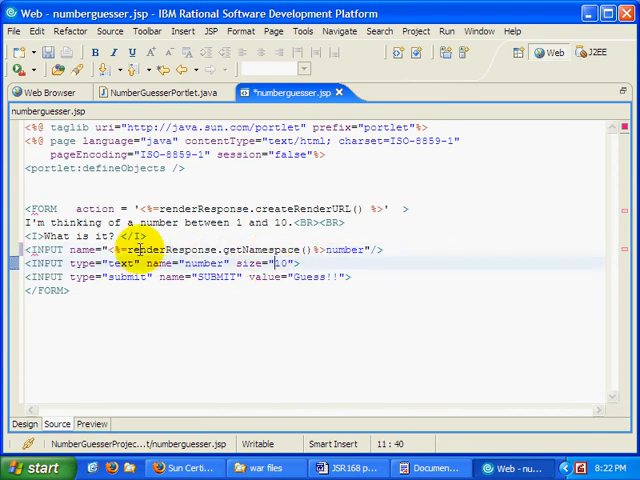
double_click(170, 249)
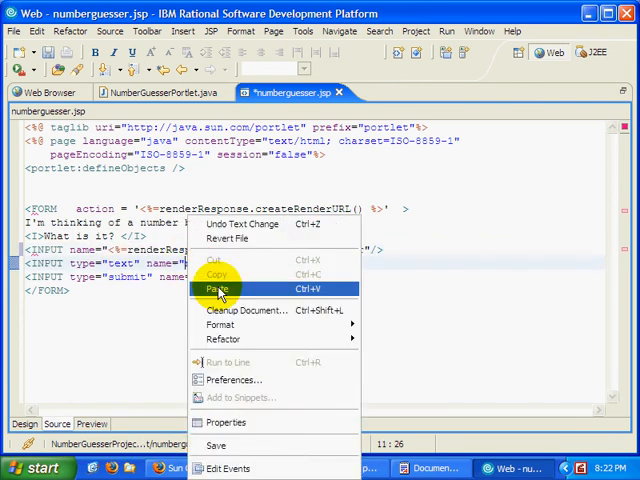
click(216, 289)
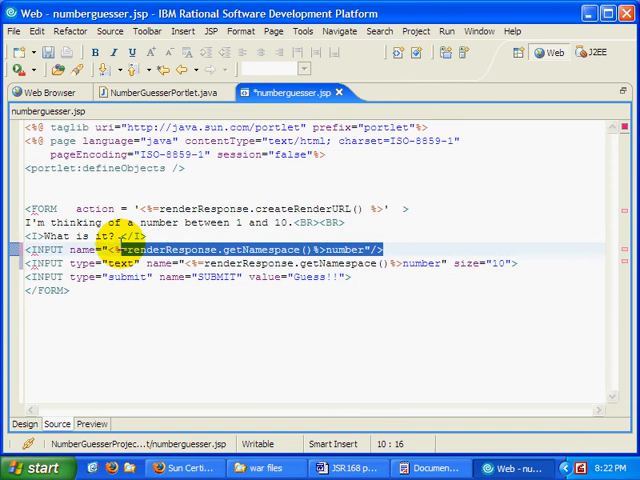
key(Delete)
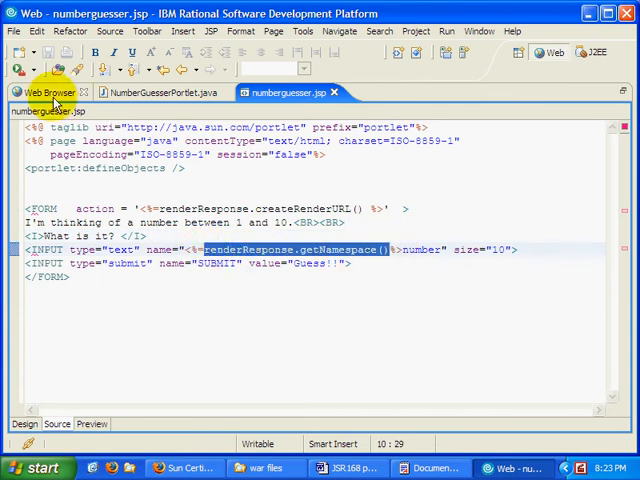
click(46, 91)
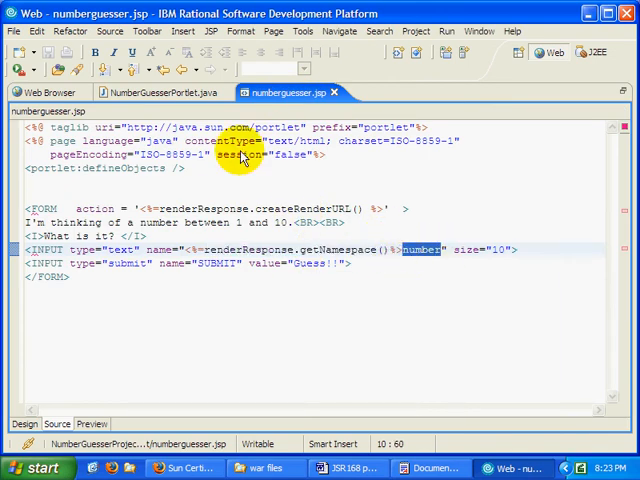
click(160, 92)
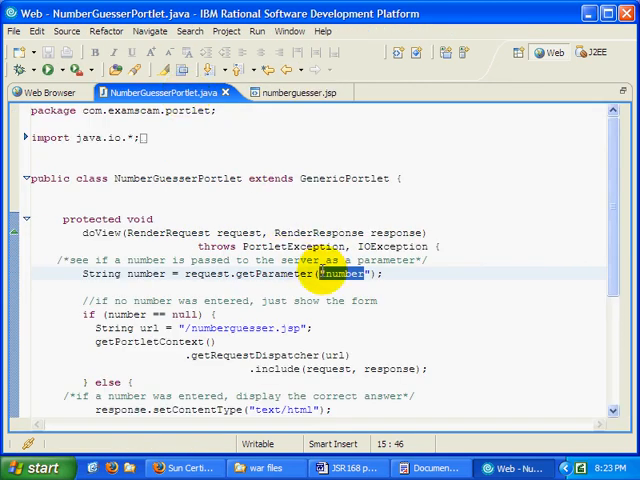
mouse_move(145, 178)
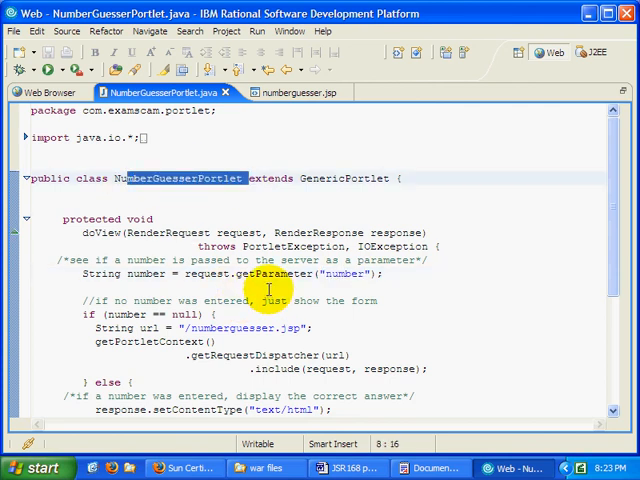
mouse_move(155, 289)
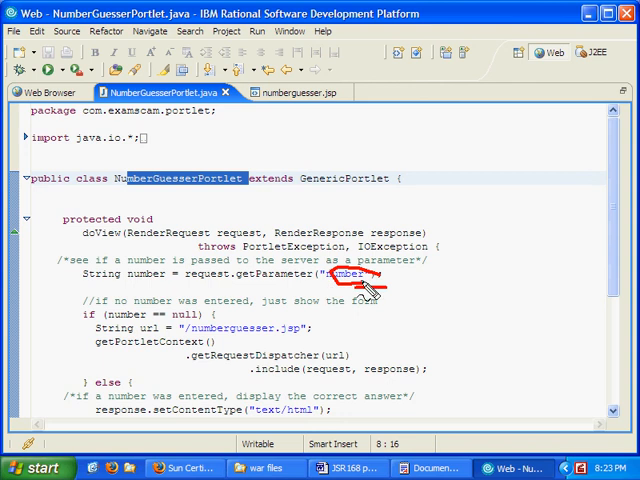
- Return to numberguesser.jsp and select 'number' in the input's name attribute
click(295, 92)
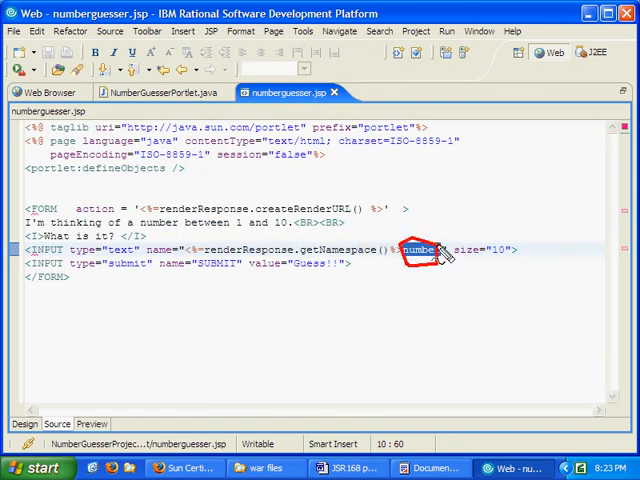
double_click(425, 250)
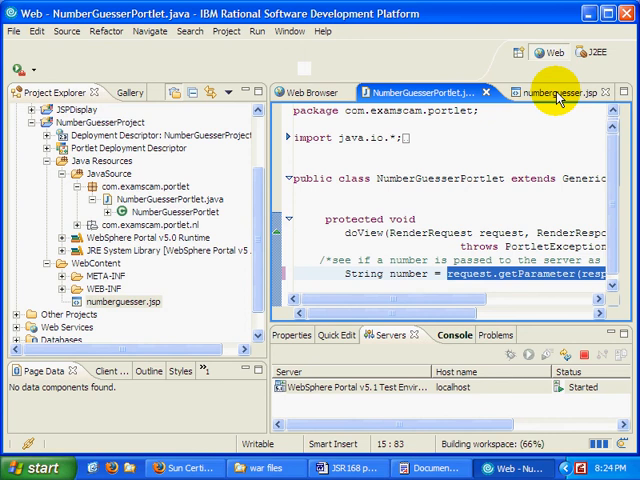
- Rerun the project on the existing WebSphere Portal v5.1 test server
click(548, 92)
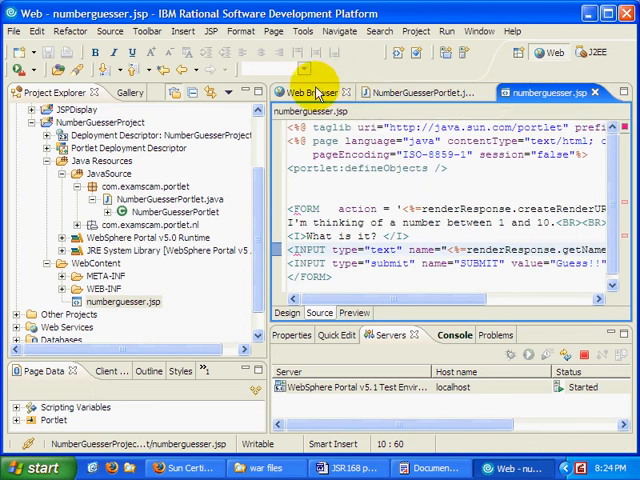
click(305, 92)
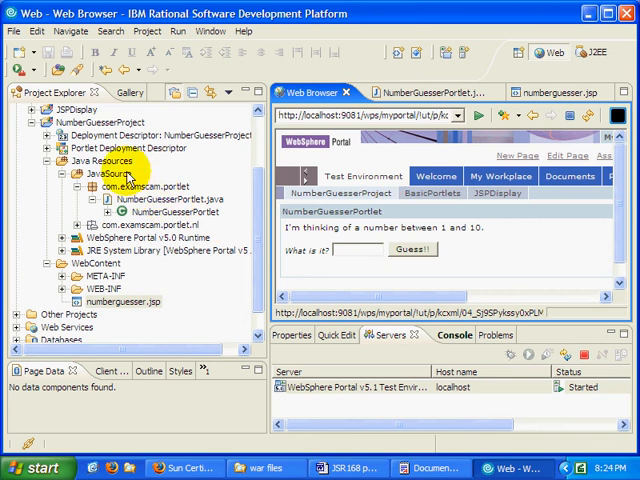
right_click(95, 119)
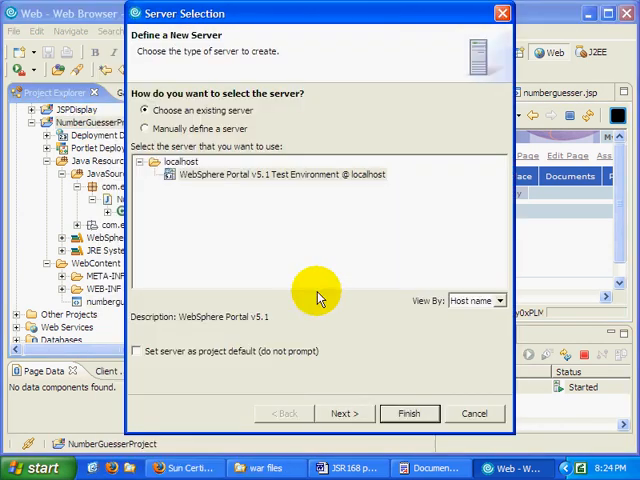
click(408, 413)
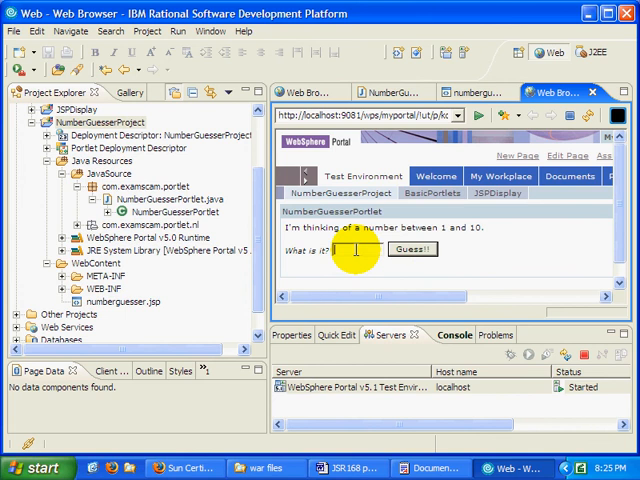
- Enter a guess of 5 in the Number Guesser portlet and submit it
click(411, 249)
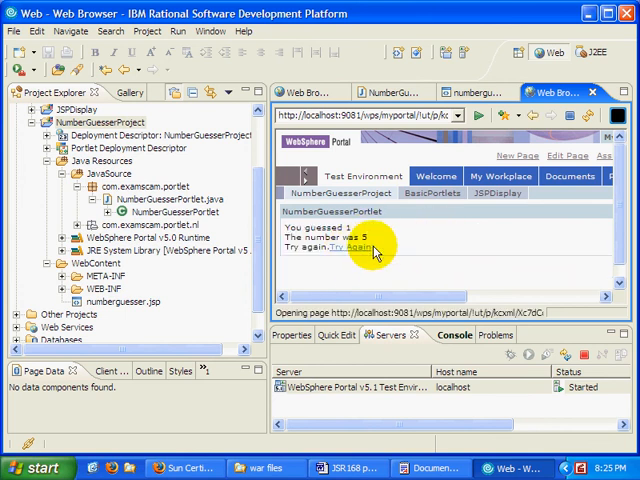
click(350, 248)
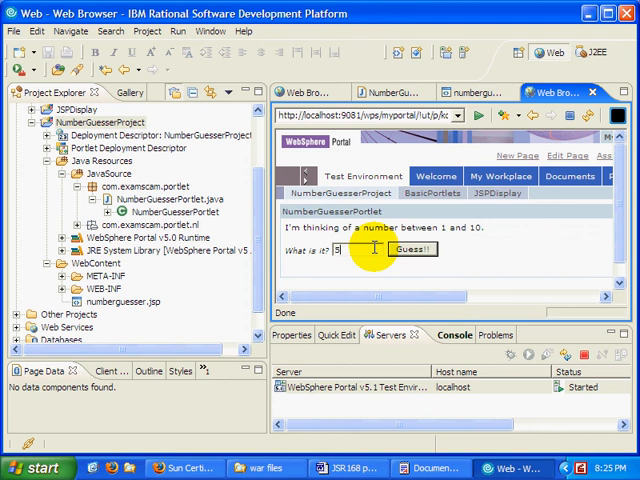
click(411, 249)
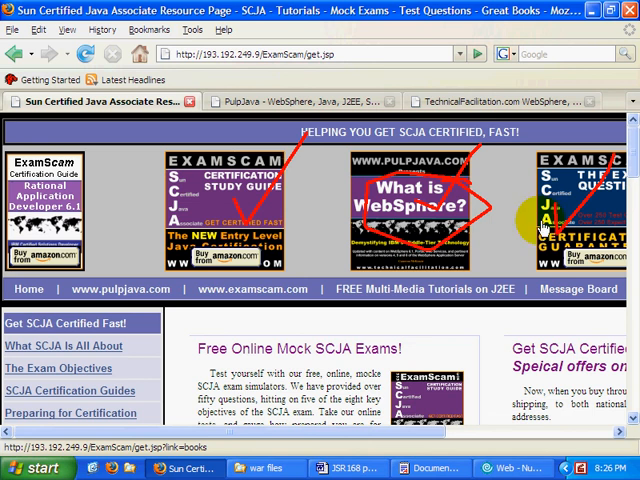
- Scroll the SCJA page to its bottom with study-guide books and WebSphere course ads
scroll(down, 3)
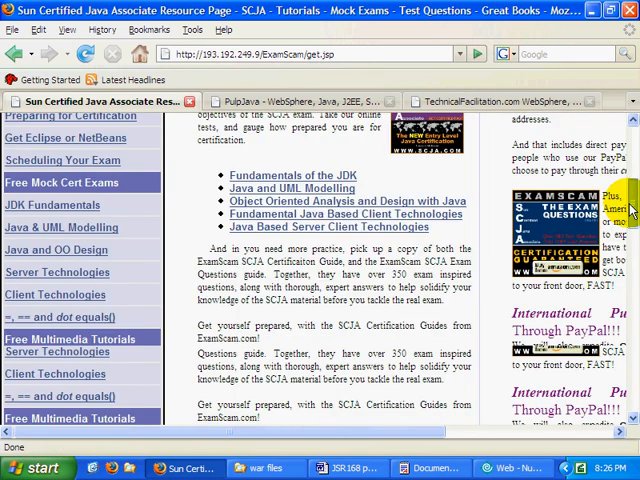
scroll(down, 3)
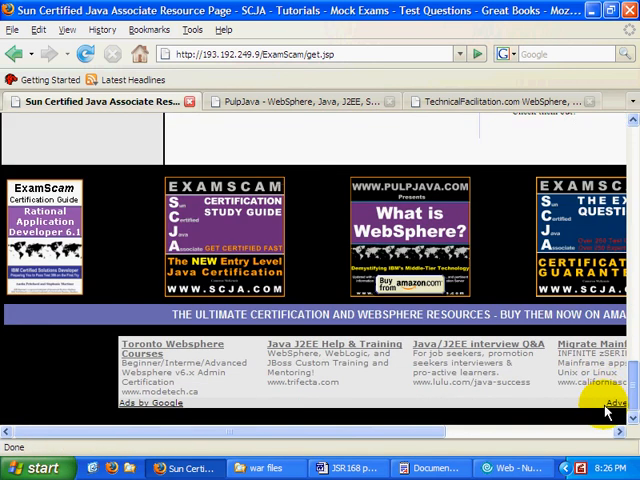